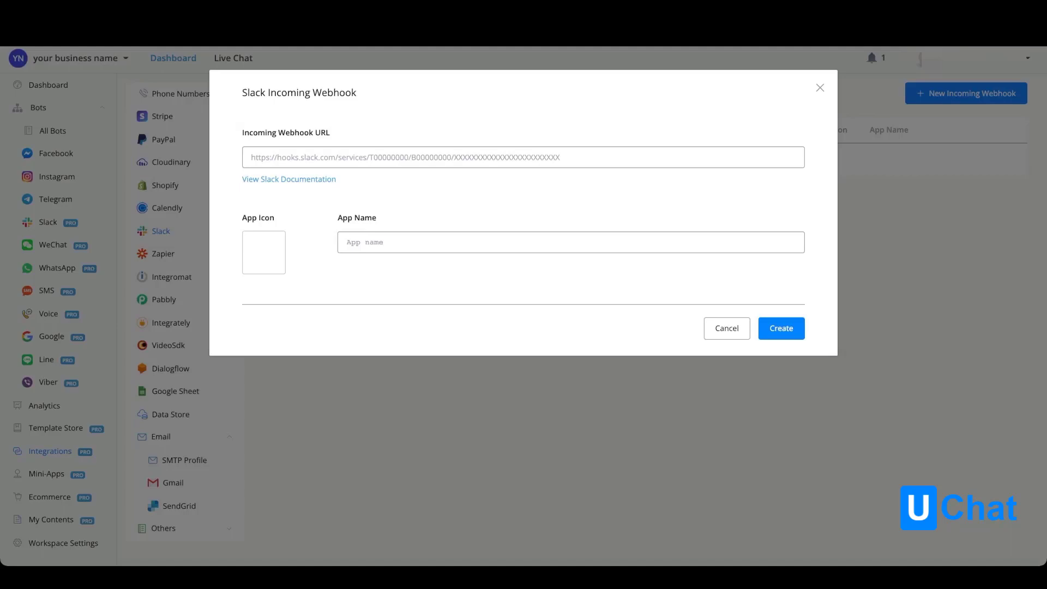
Open Slack's incoming webhooks documentation and scroll to 'Getting started with Incoming Webhooks'
left_click(289, 179)
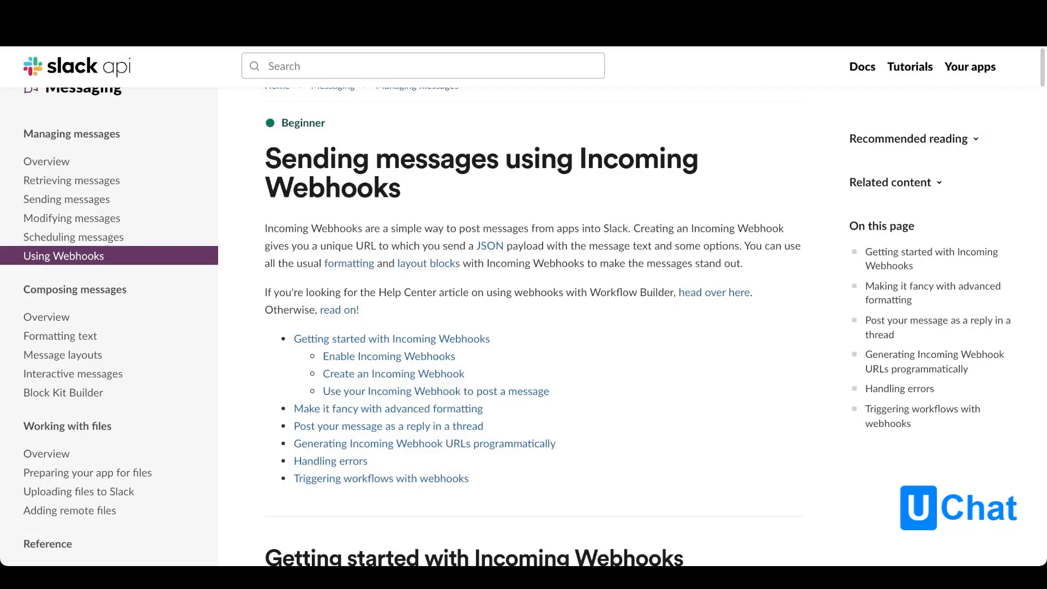
scroll("down", 3)
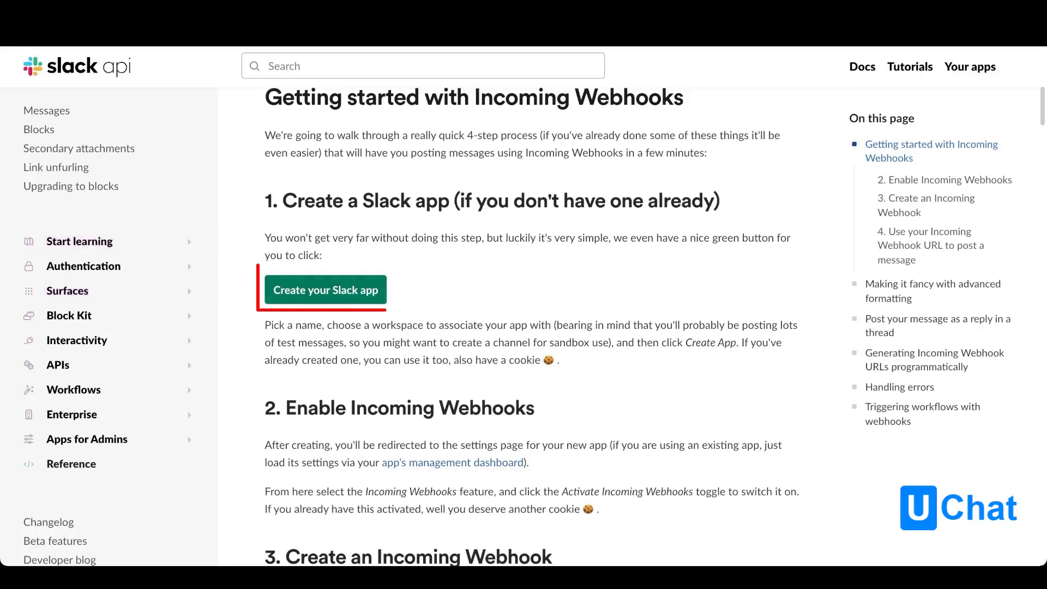
Create a new Slack app named 'Chatbot Notifications' in the selected workspace
left_click(325, 289)
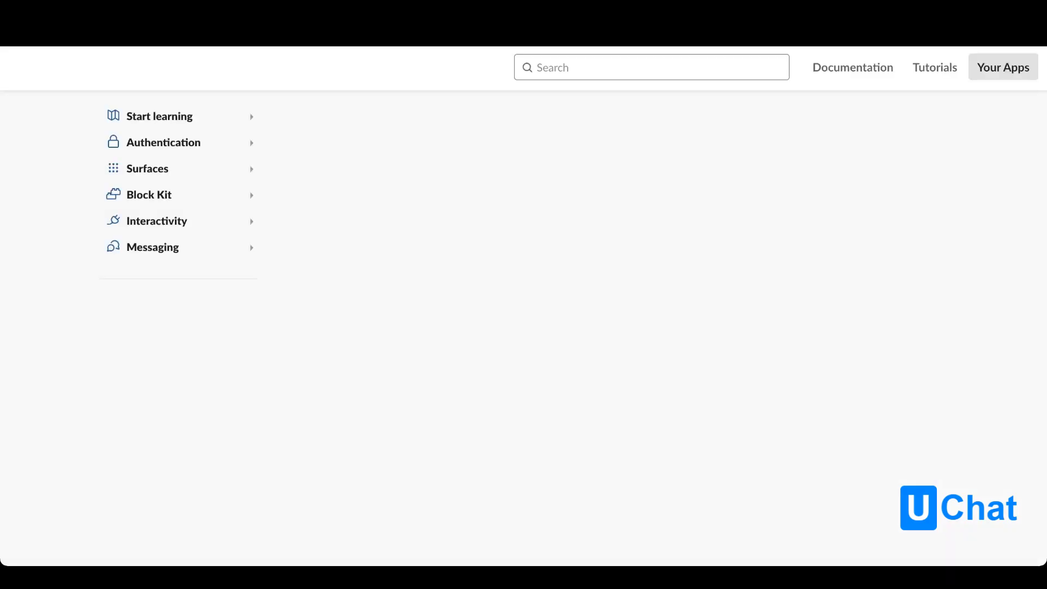
left_click(707, 121)
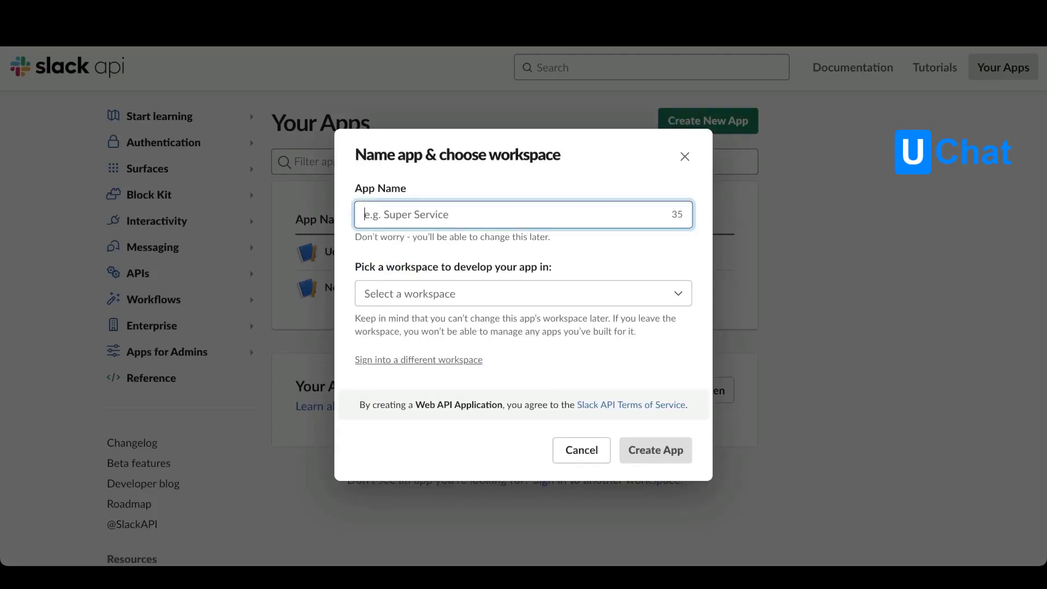
type("Chatbot Notifications")
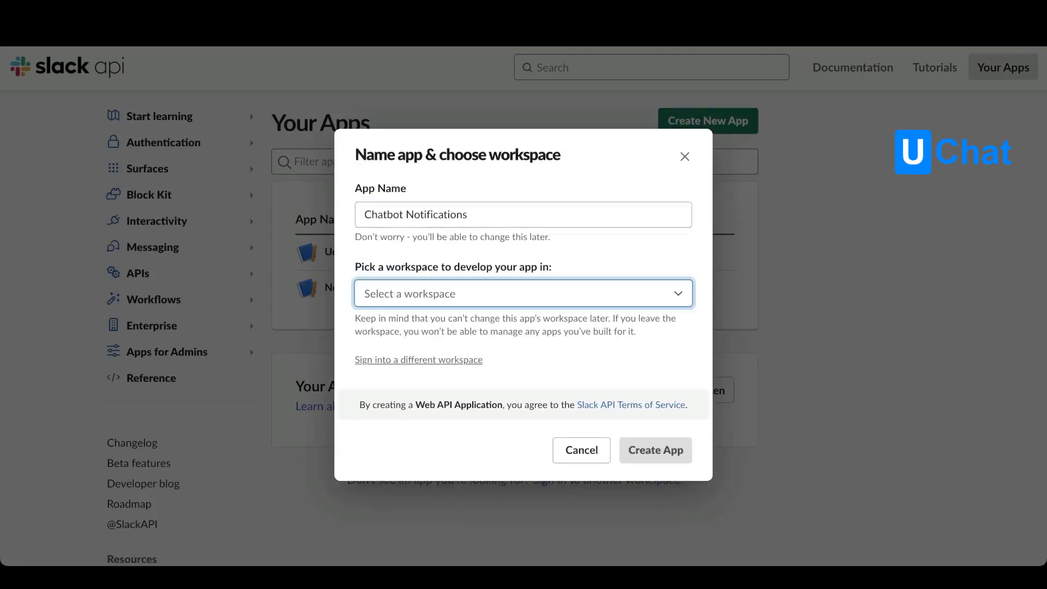
left_click(523, 292)
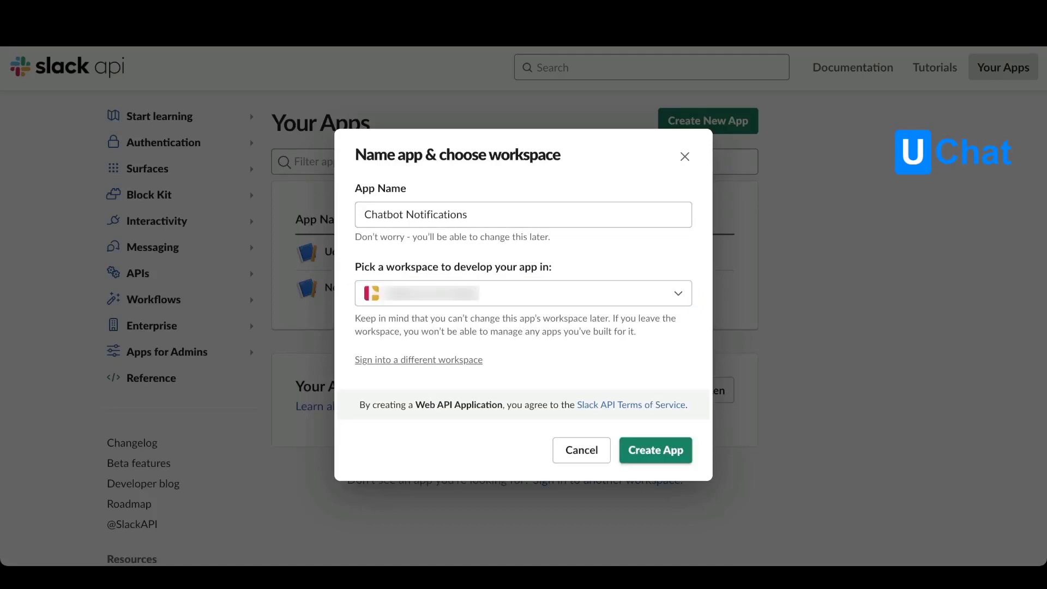
left_click(655, 450)
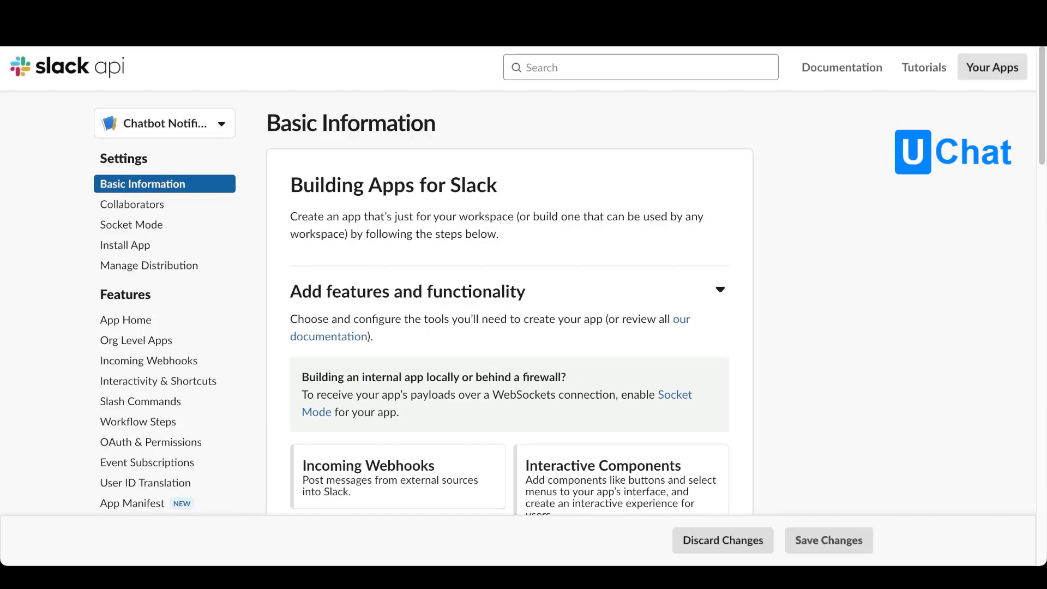
Open the Incoming Webhooks feature from the app's Basic Information page
scroll("down", 3)
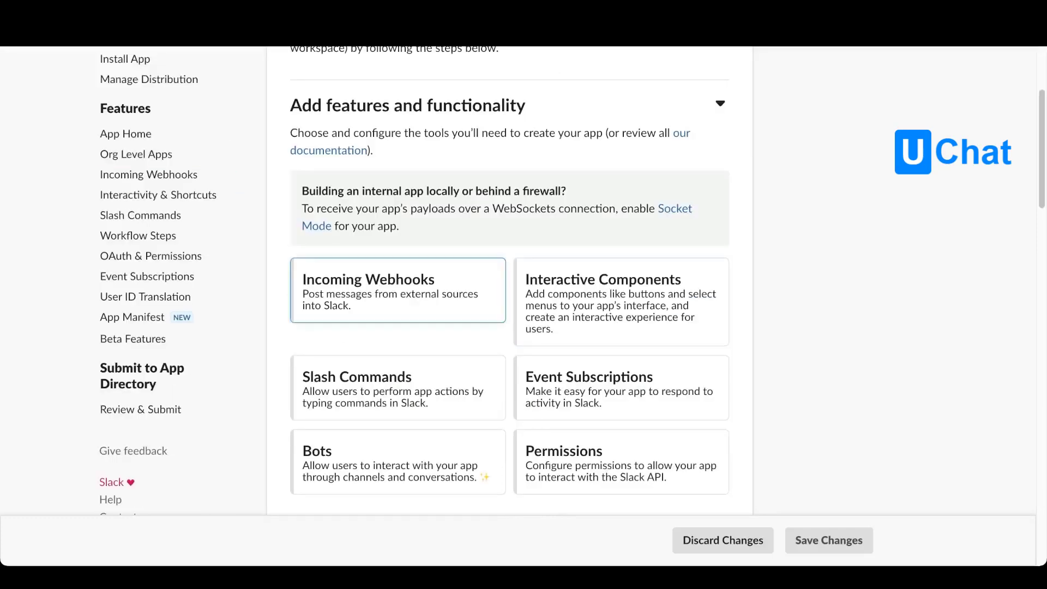
scroll("up", 3)
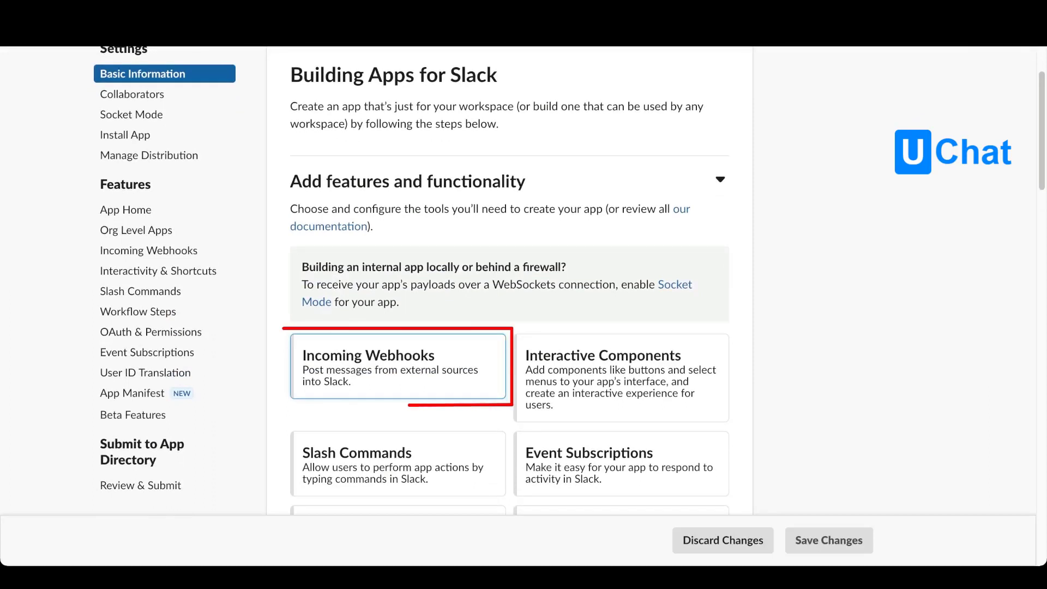
left_click(398, 366)
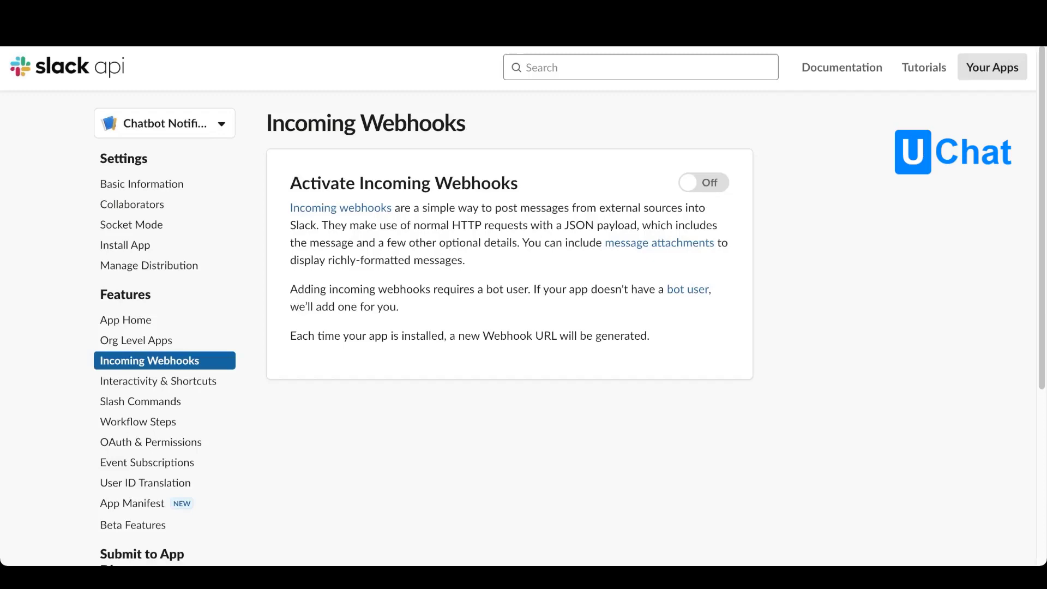
Activate incoming webhooks and request adding a new webhook to the workspace
left_click(702, 183)
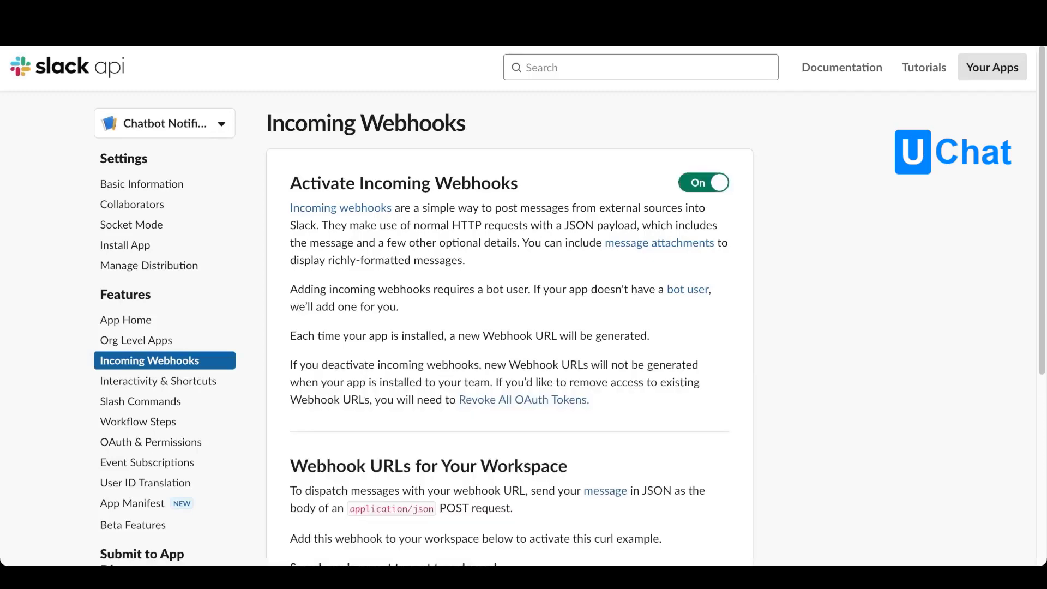
scroll("down", 3)
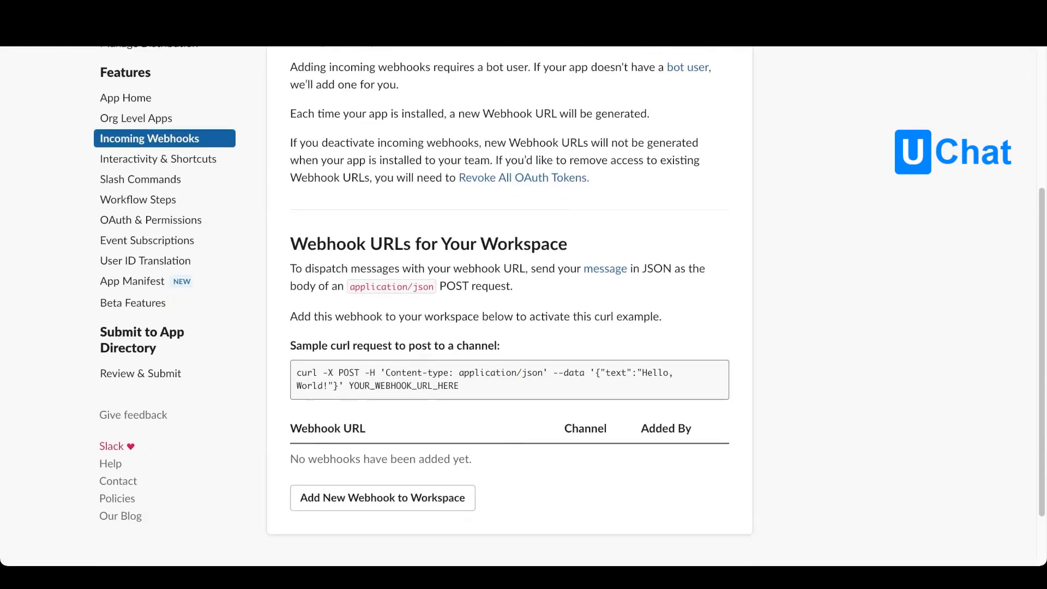
scroll("down", 3)
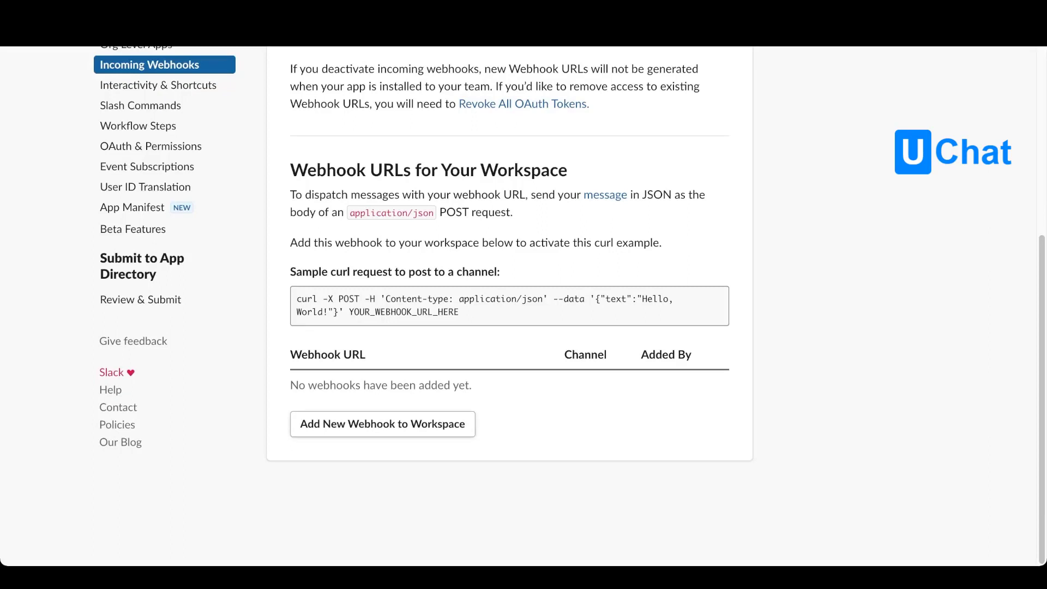
left_click(382, 423)
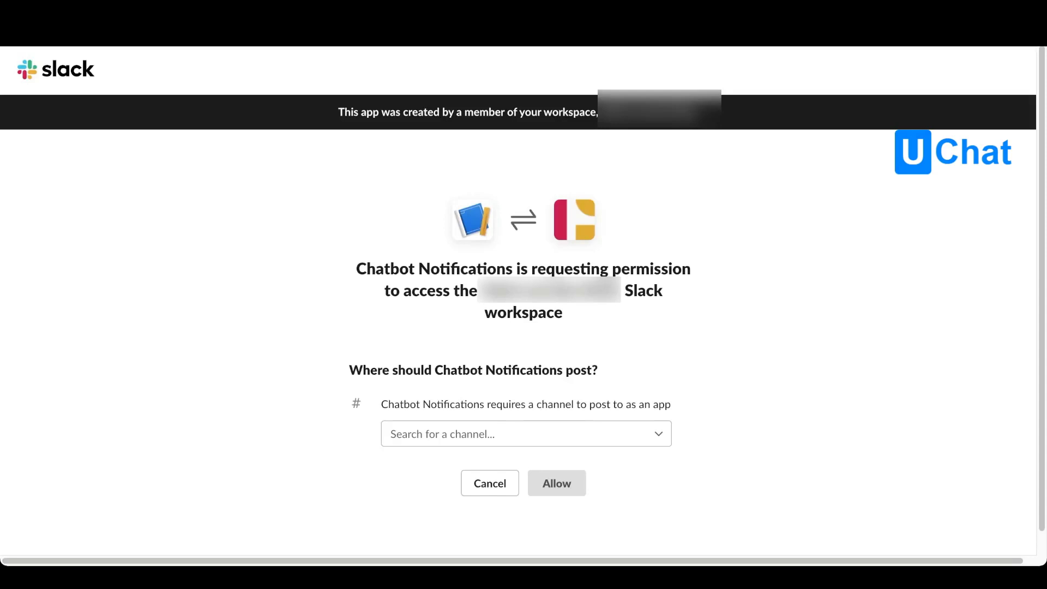
Allow Chatbot Notifications to post to #general and view the new webhook URL
left_click(526, 433)
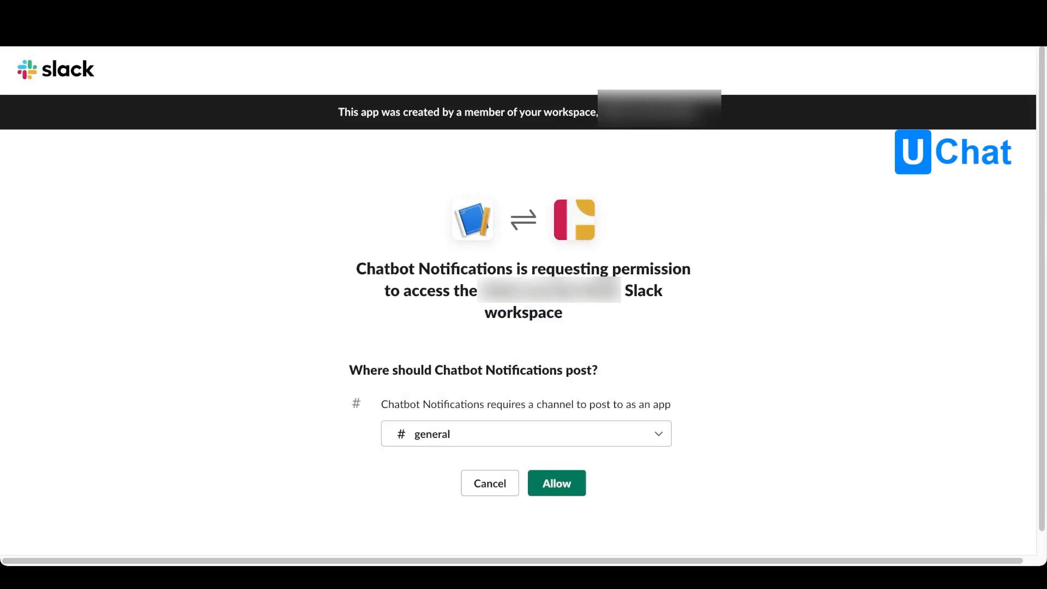
left_click(556, 482)
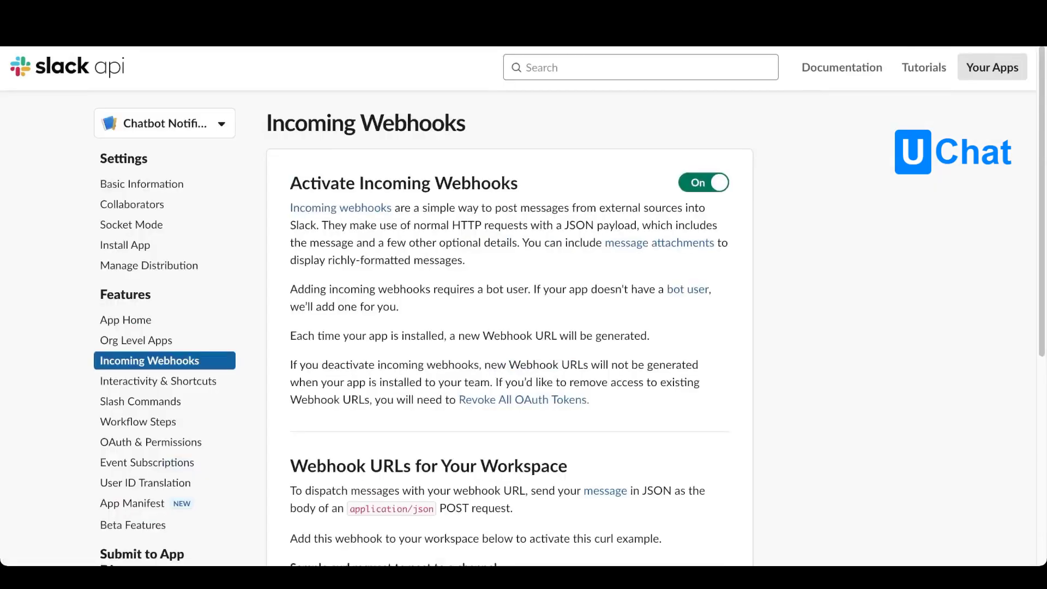
scroll("down", 3)
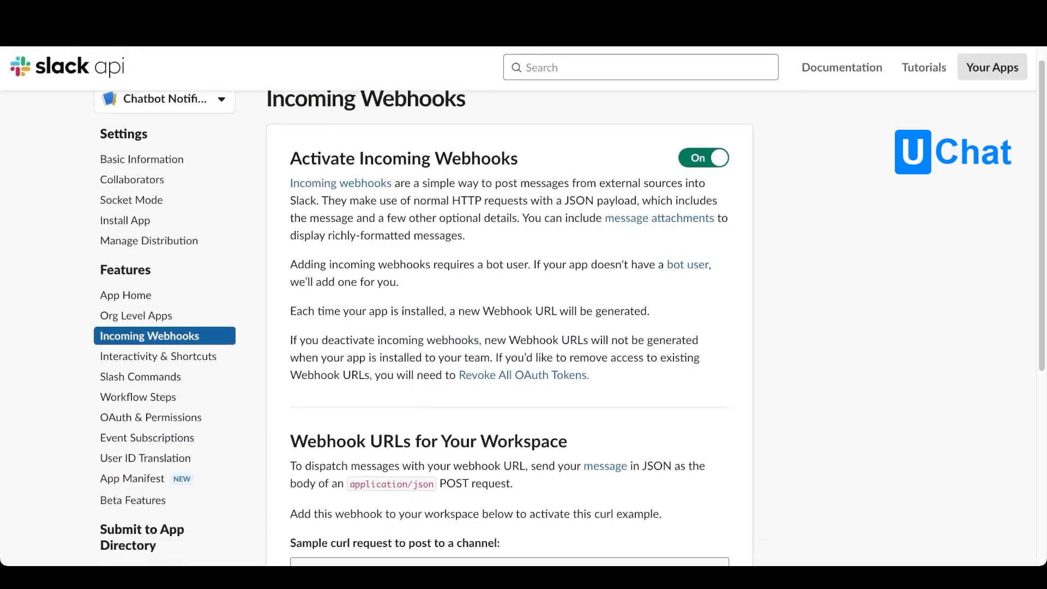
scroll("down", 3)
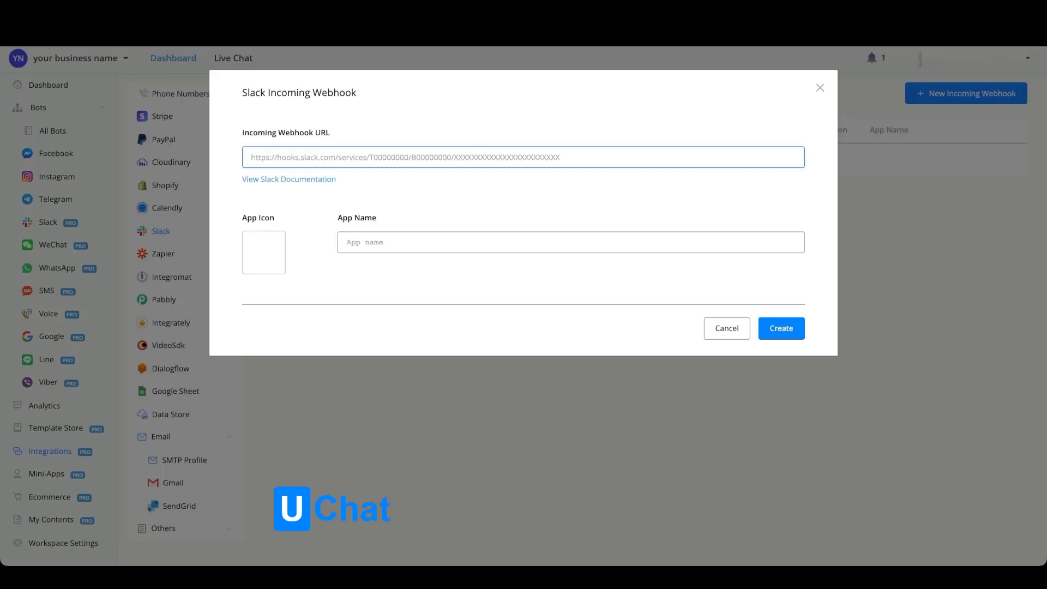
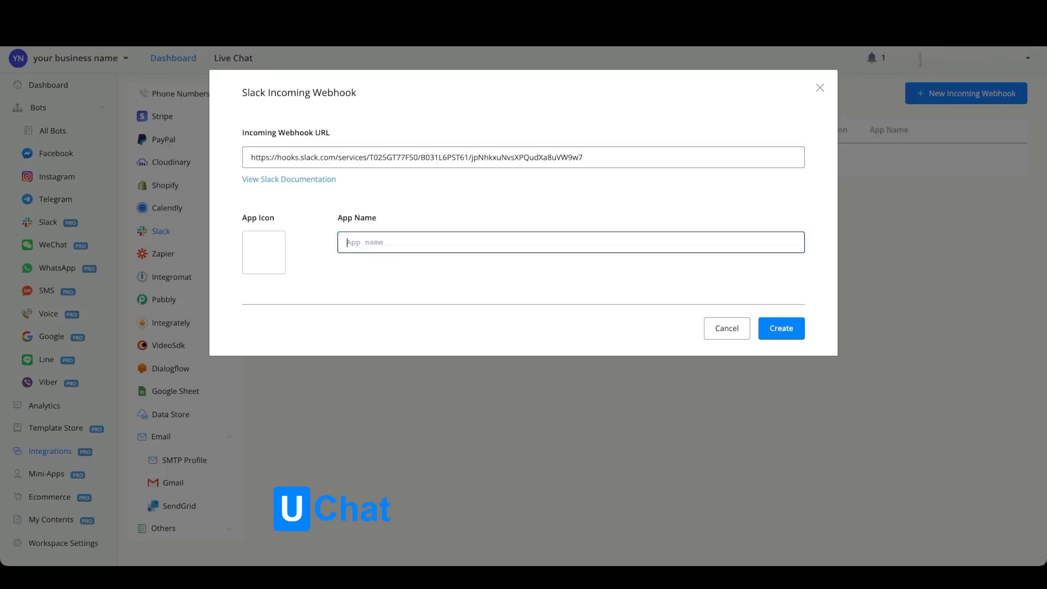
Save a webhook with the hooks.slack.com URL and app name 'chatbot notifications'
left_click(263, 252)
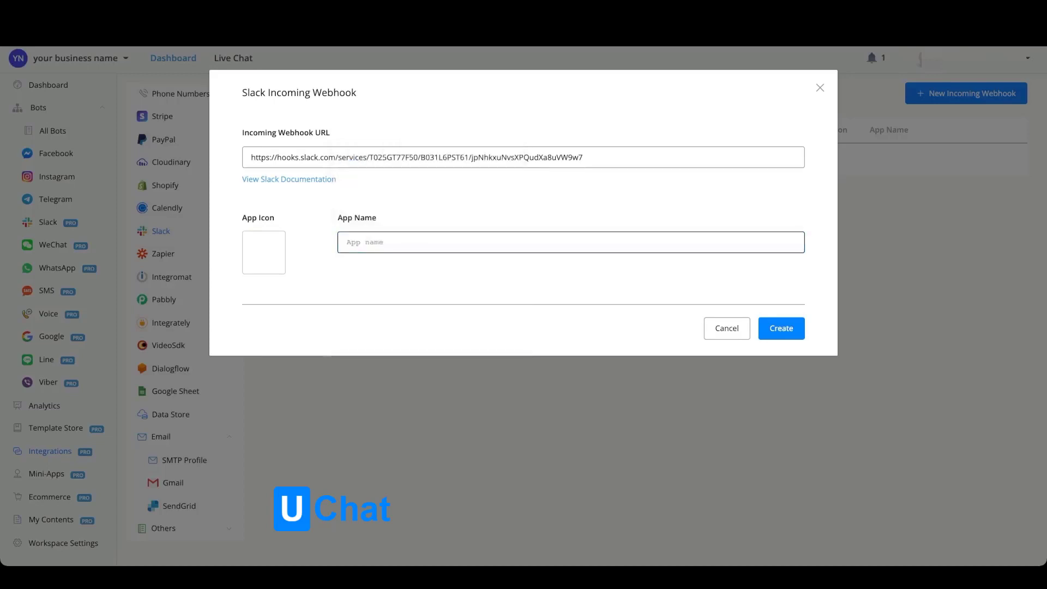
type("chatbot notifications")
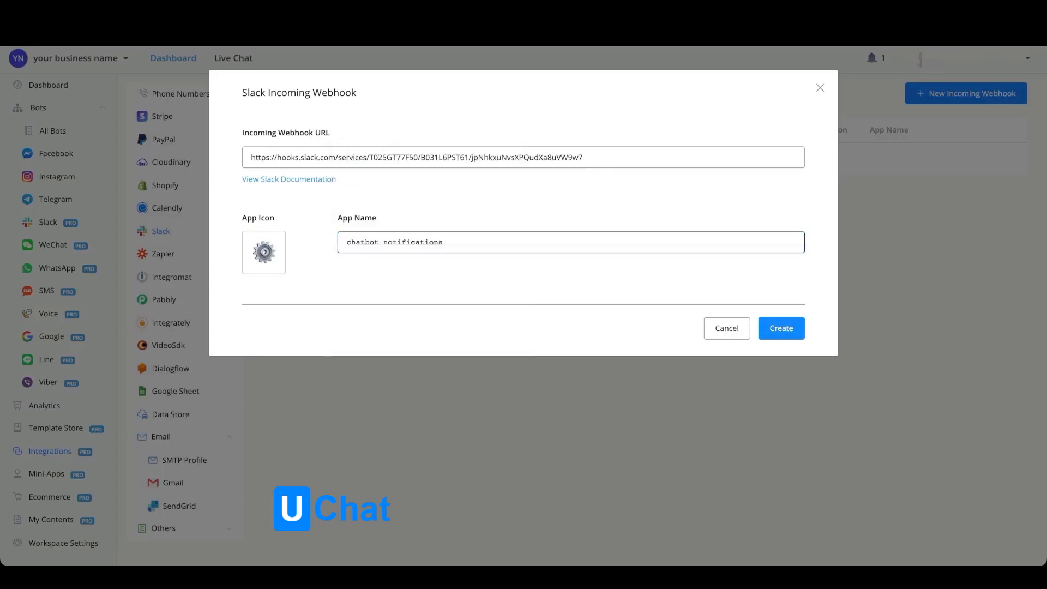
left_click(780, 328)
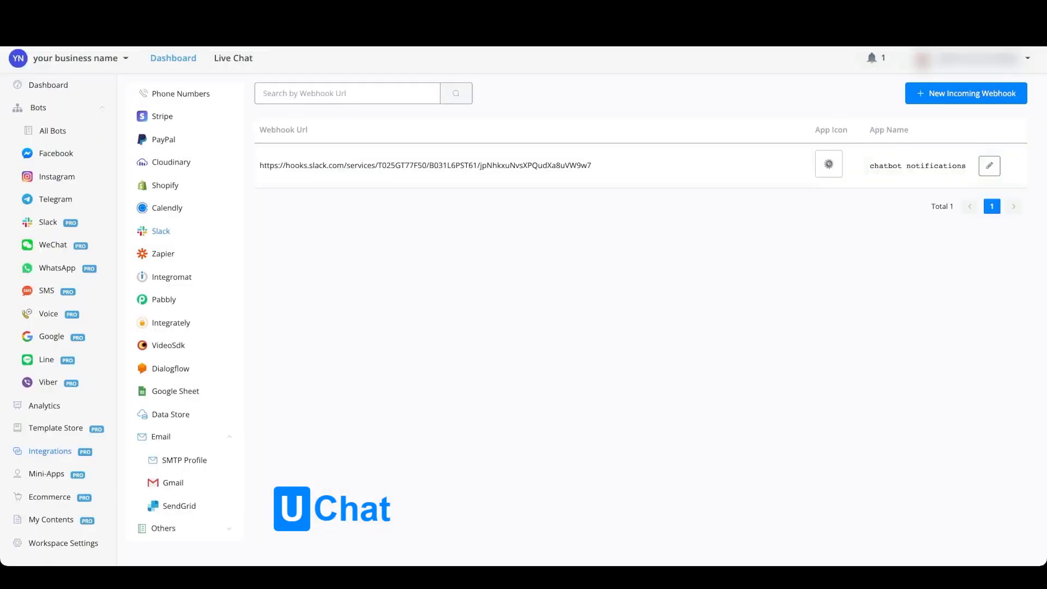